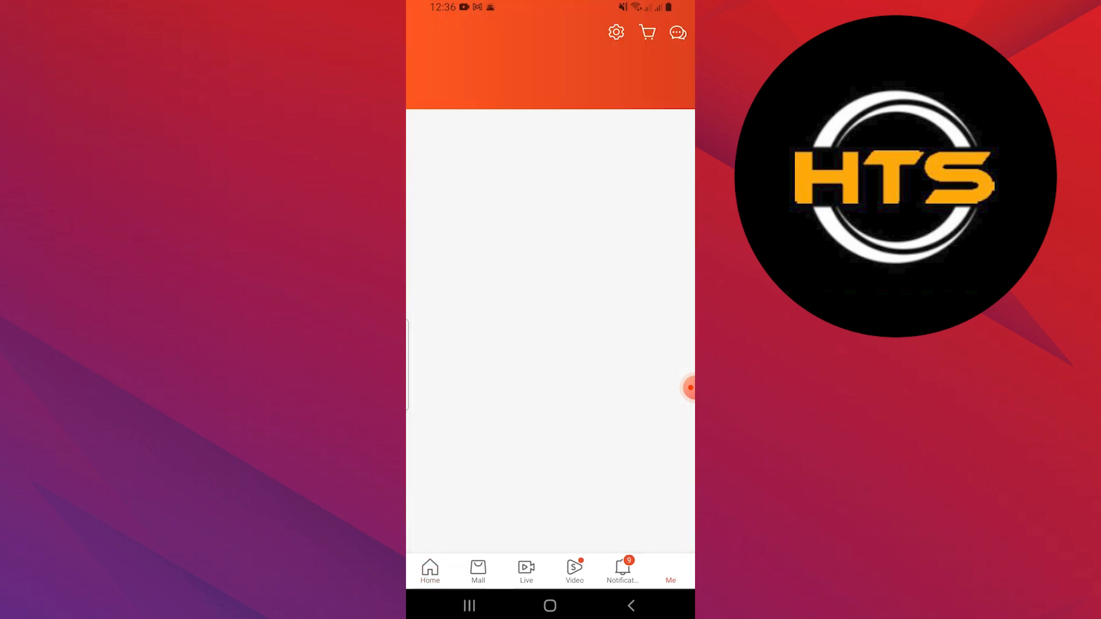
Go from the settings gear to the Account & Security page in Account Settings.
{"action": "left_click", "coordinate": [669, 570]}
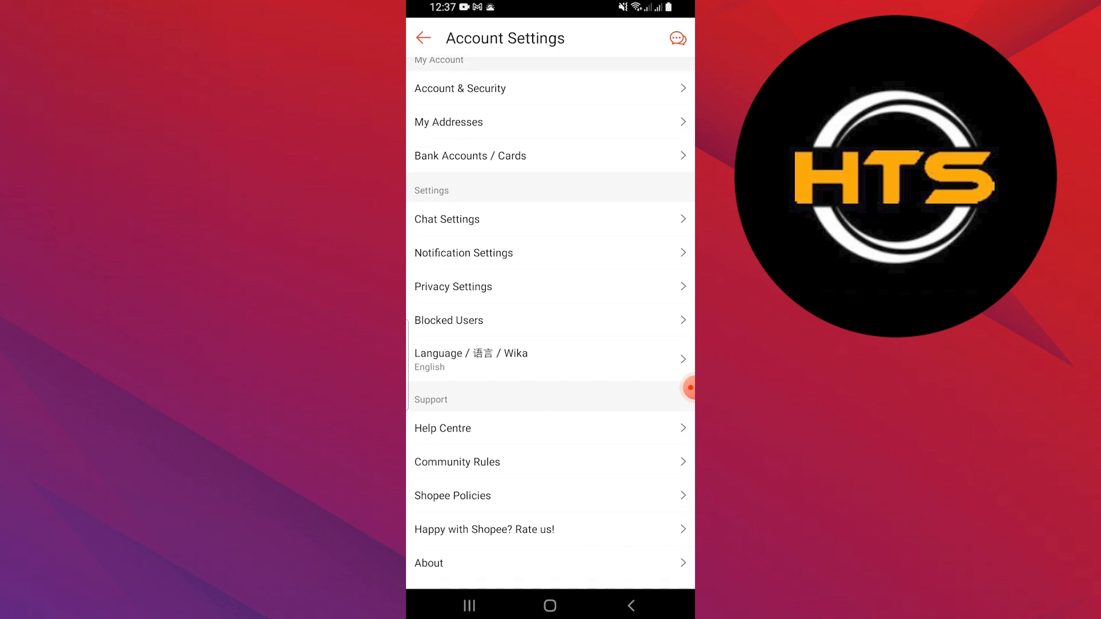
{"action": "left_click", "coordinate": [422, 38]}
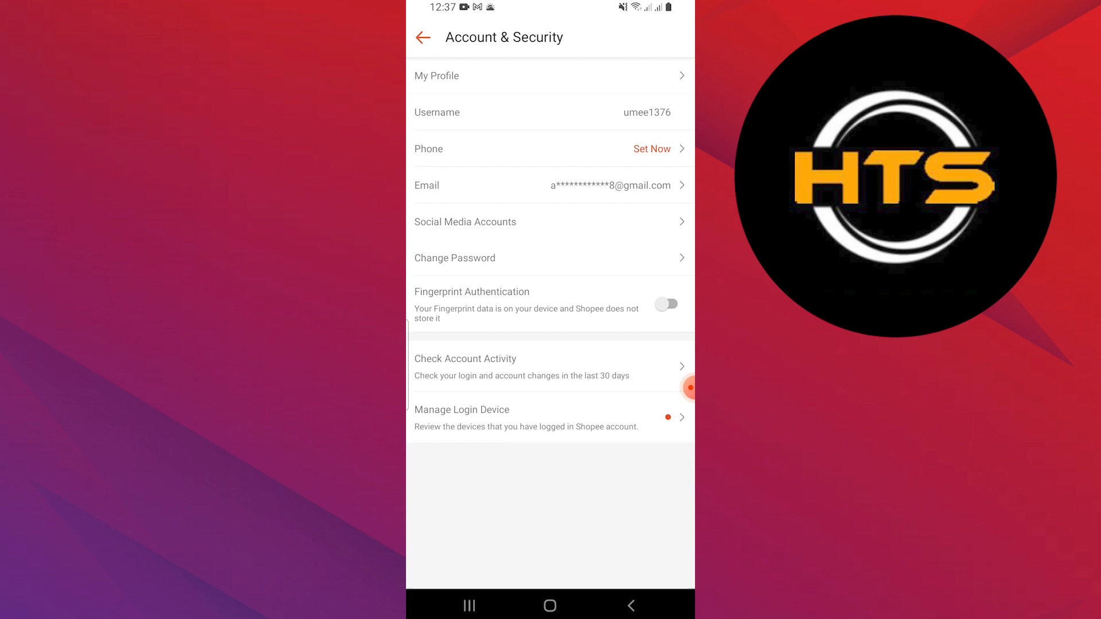
{"action": "left_click", "coordinate": [436, 76]}
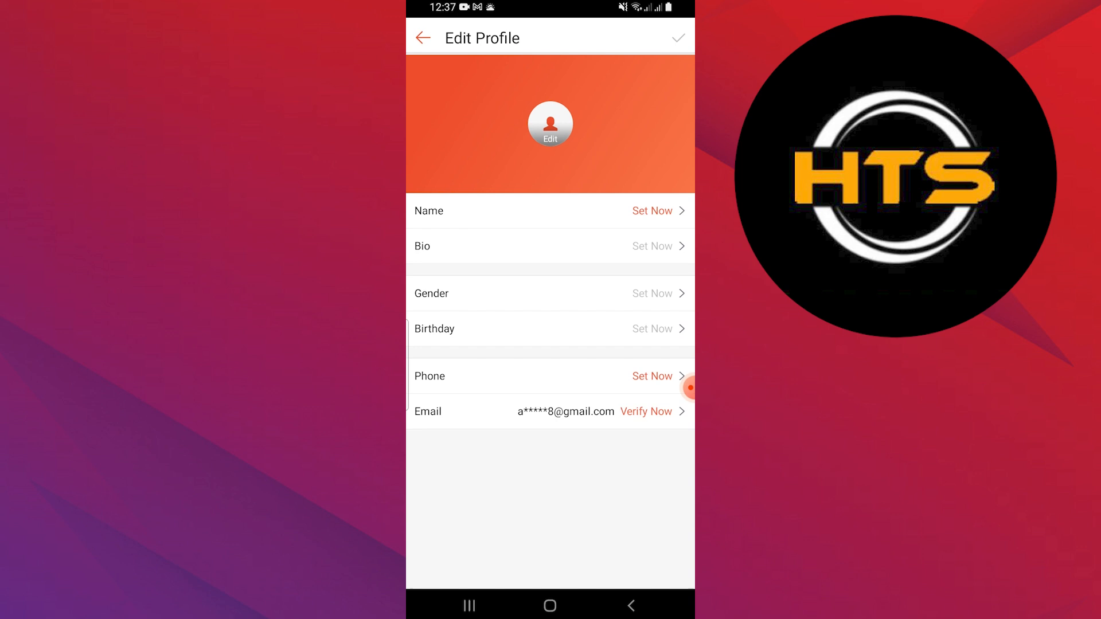
{"action": "left_click", "coordinate": [423, 37]}
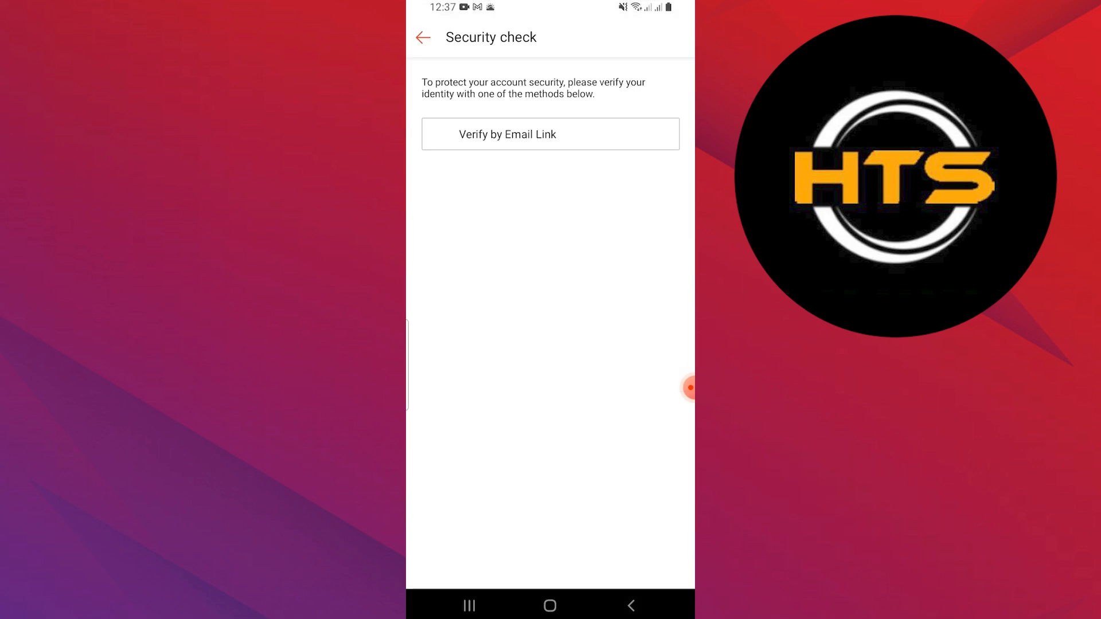
{"action": "left_click", "coordinate": [423, 37]}
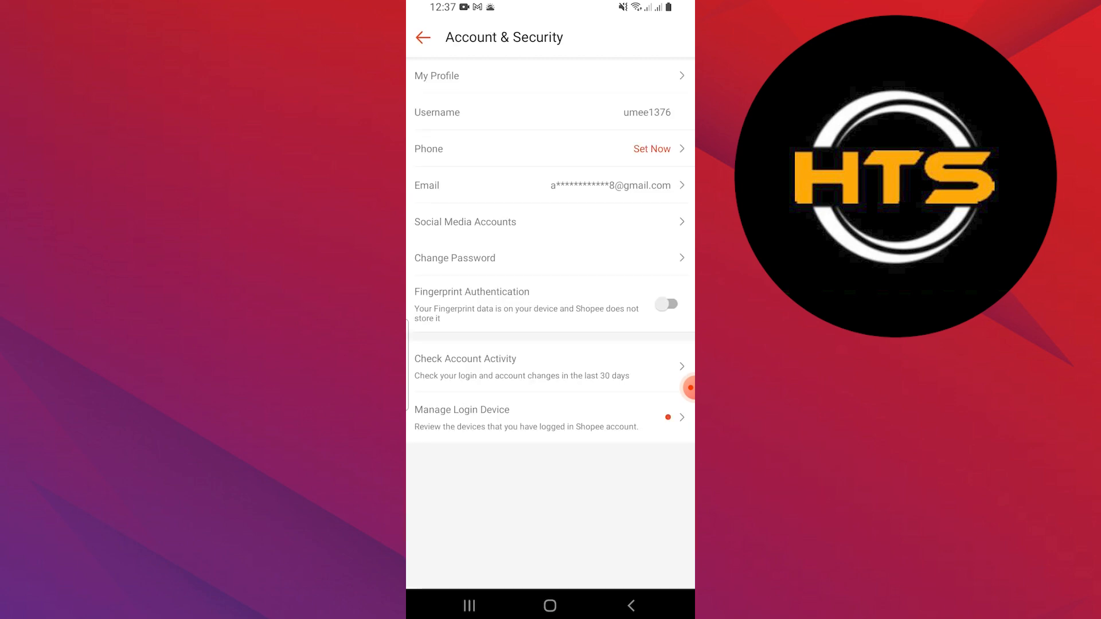
Return to Account Settings and start a blank address via My Addresses' Add New Address.
{"action": "left_click", "coordinate": [423, 38]}
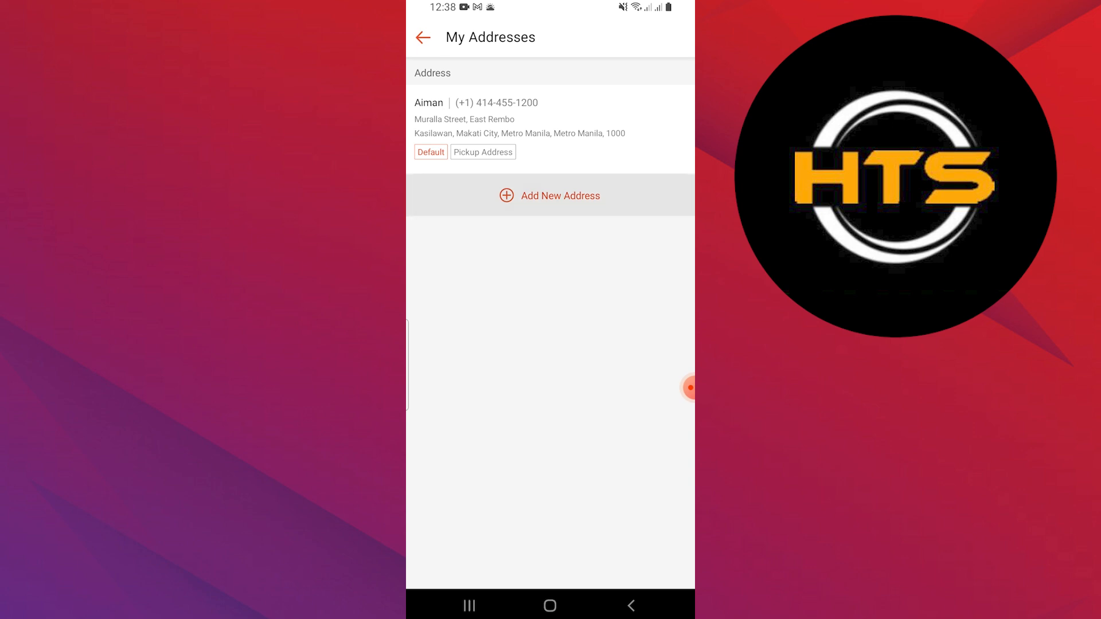
{"action": "left_click", "coordinate": [550, 195]}
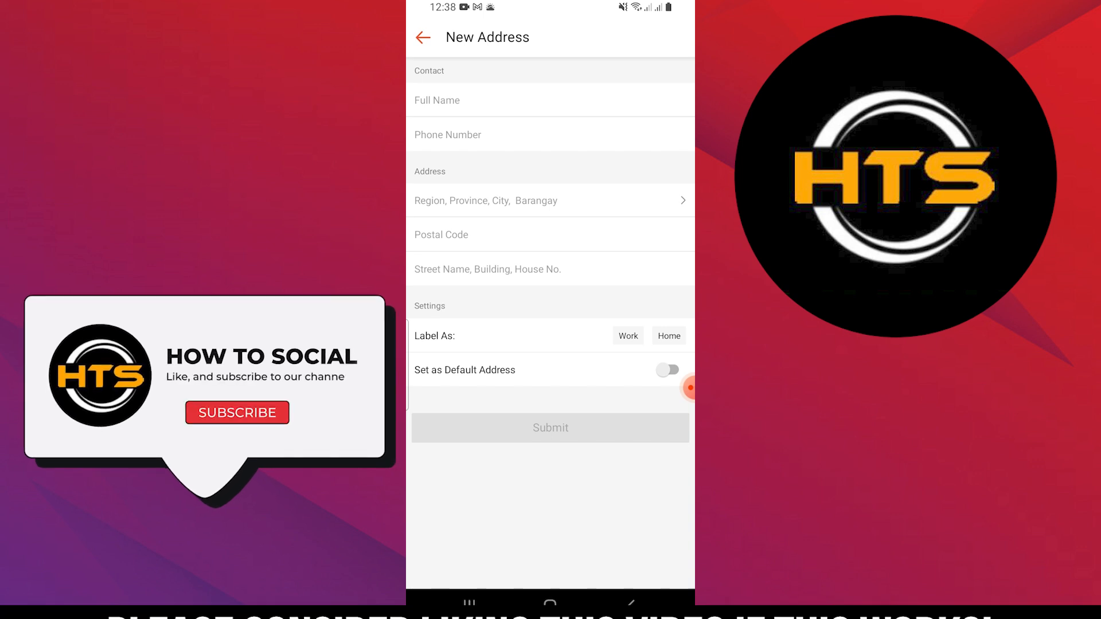
{"action": "left_click", "coordinate": [236, 412]}
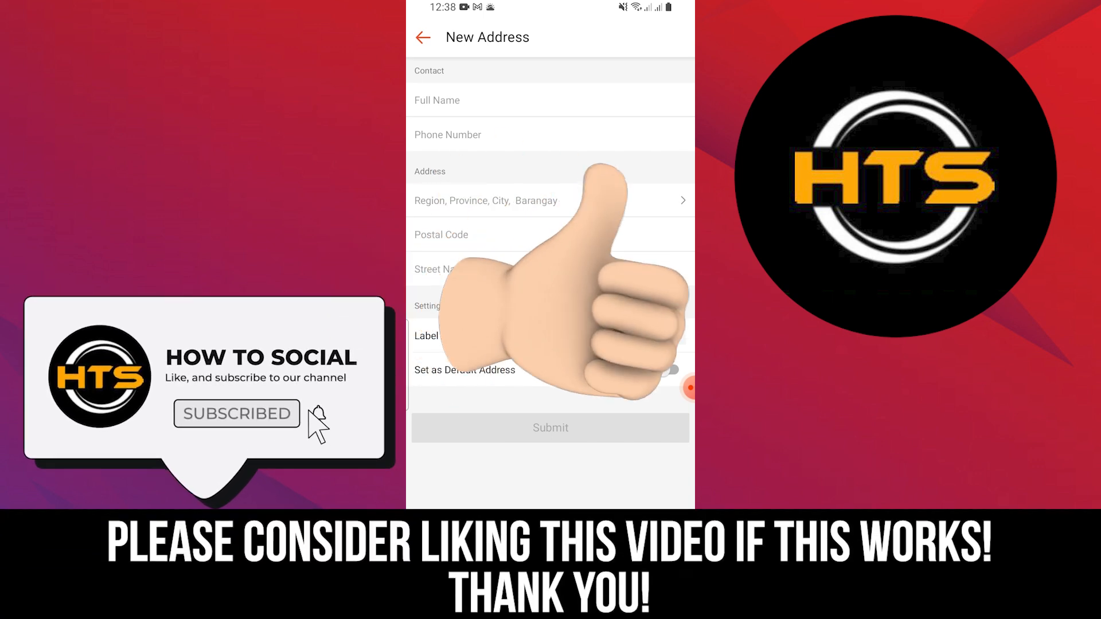